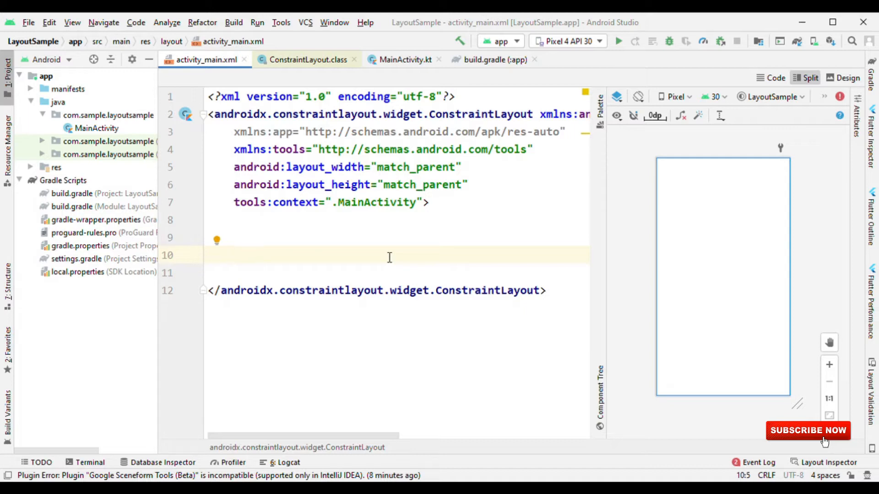
# Add MaterialButtons bt_one (top to parent) and bt_two (top to bottom of @+id/bt_one)
pyautogui.write('<Mb')
pyautogui.write('android:id="@+id/bt')
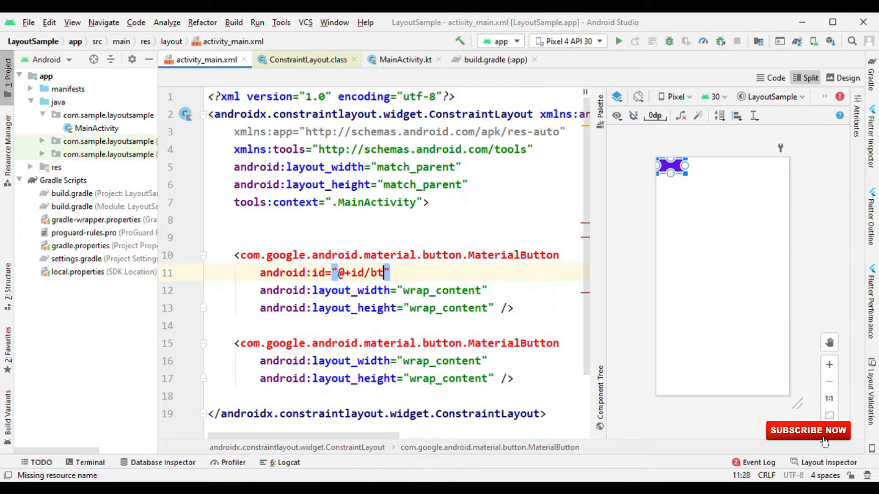
pyautogui.write('_one')
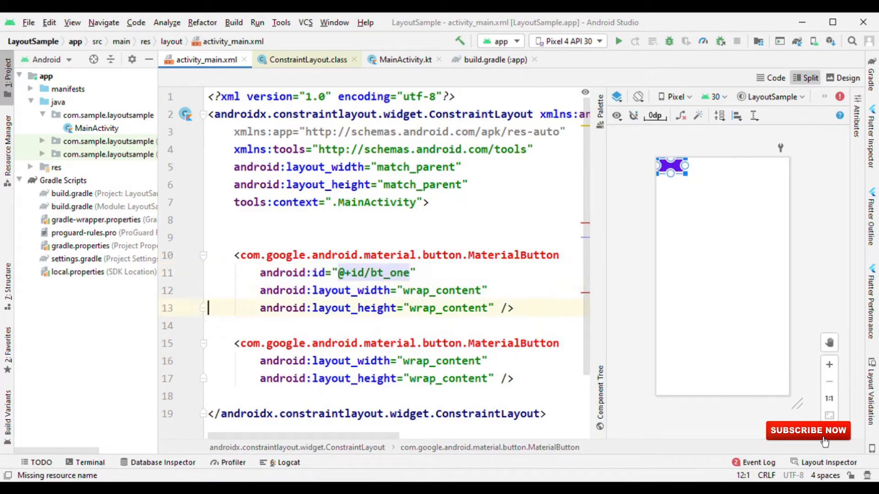
pyautogui.press('Enter')
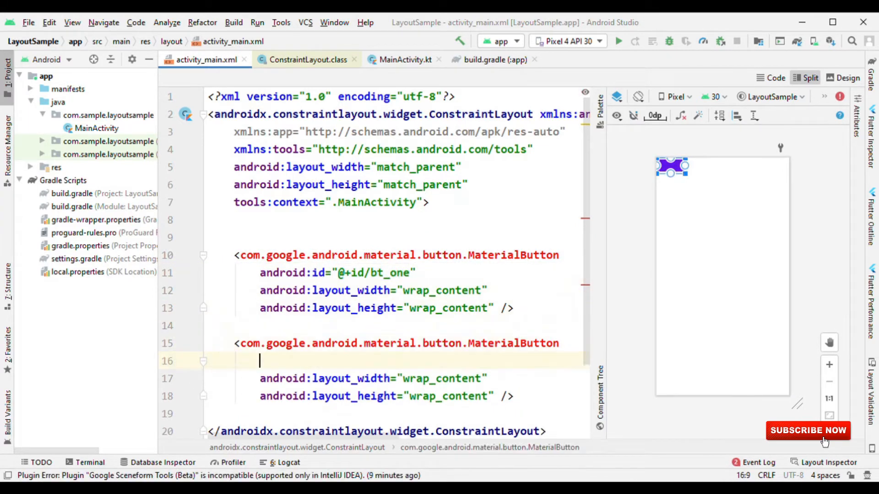
pyautogui.write('android:id="@+id/bt_one"')
pyautogui.write('app:layout_constraintTop_toBottomOf="')
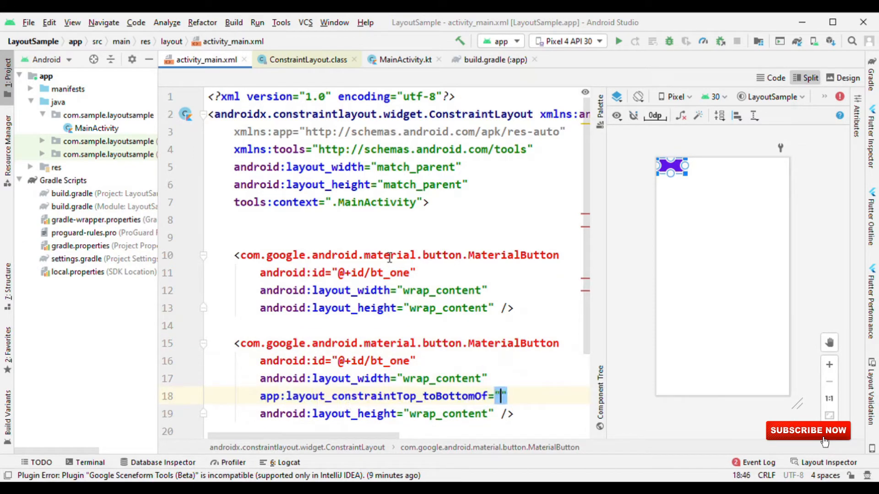
pyautogui.write('@+id/b')
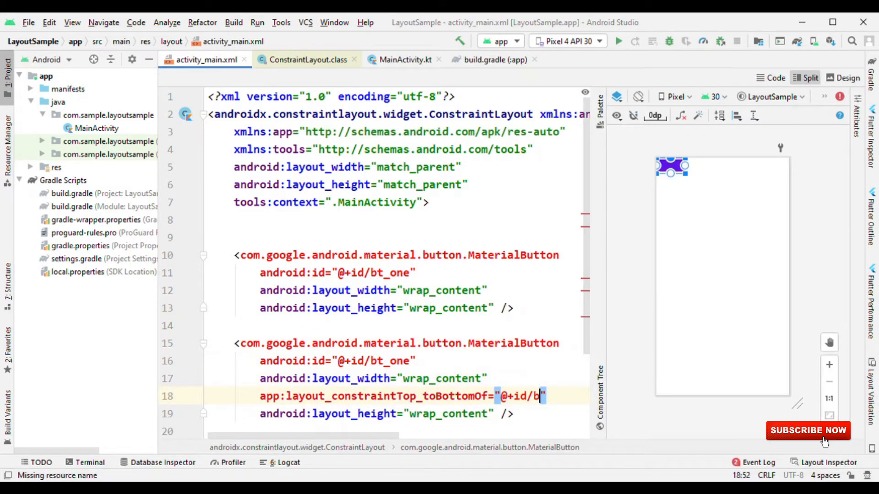
pyautogui.write('t_one')
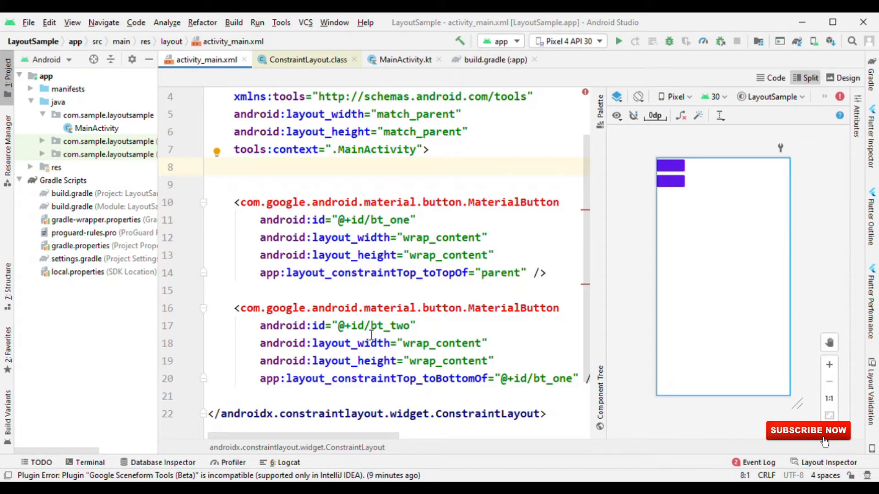
pyautogui.doubleClick(390, 326)
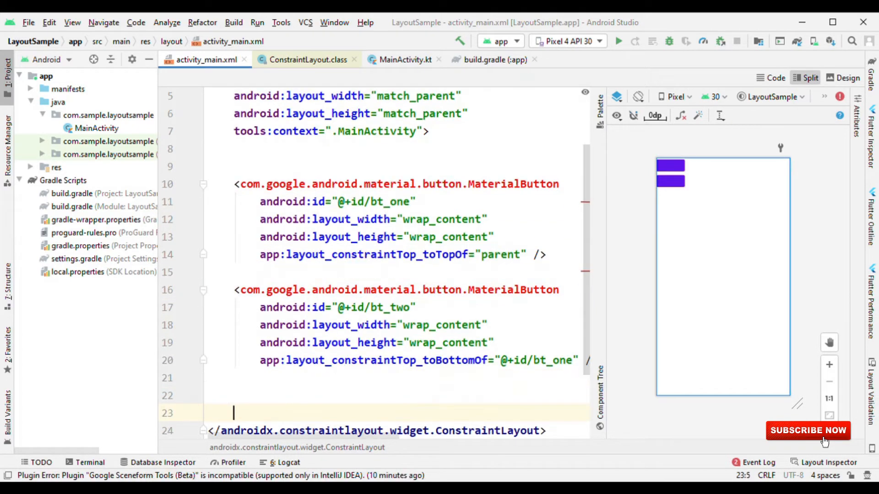
# Add a 0dp Group with id group and constraint_referenced_ids "bt_one,bt_two"
pyautogui.write('<Go')
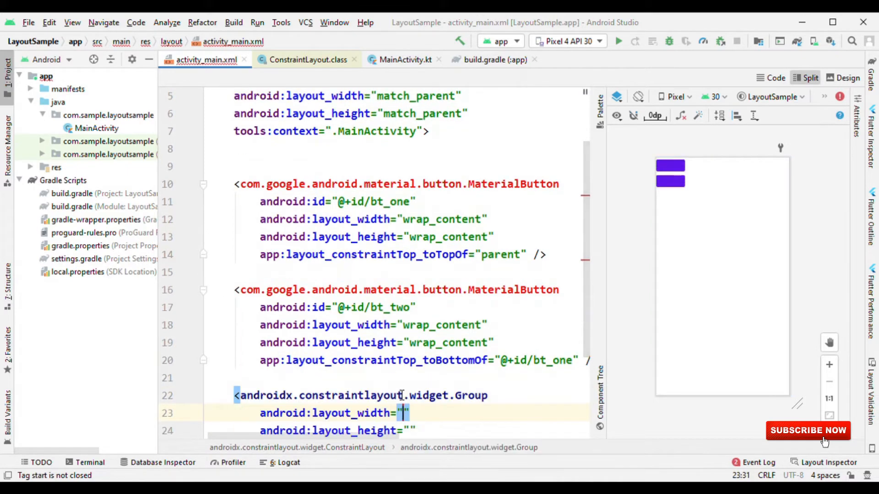
pyautogui.write('0dp')
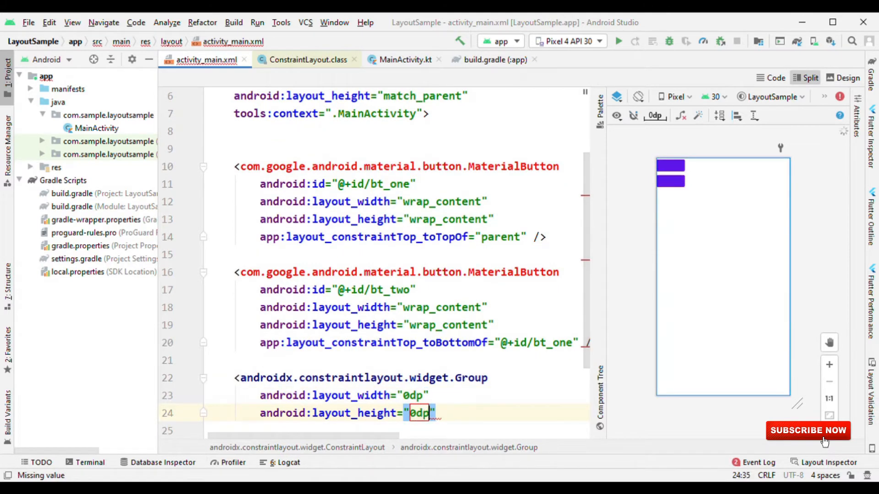
pyautogui.press('enter')
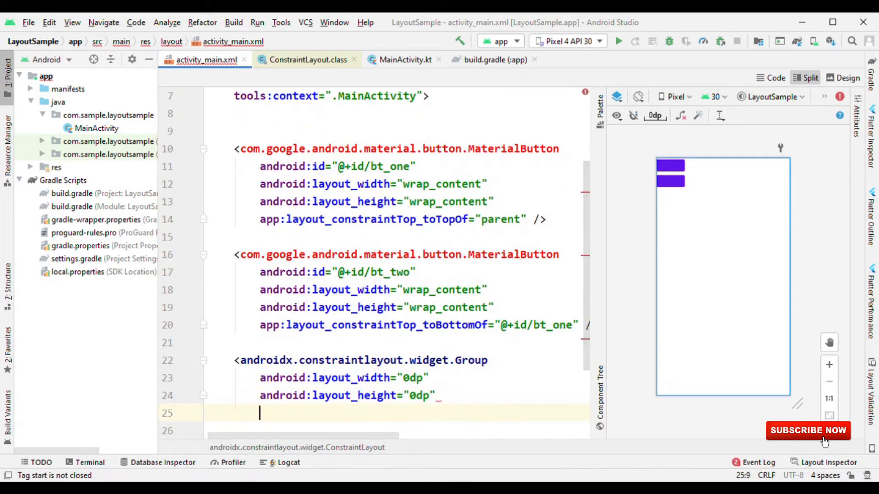
pyautogui.write('referenced_ids="')
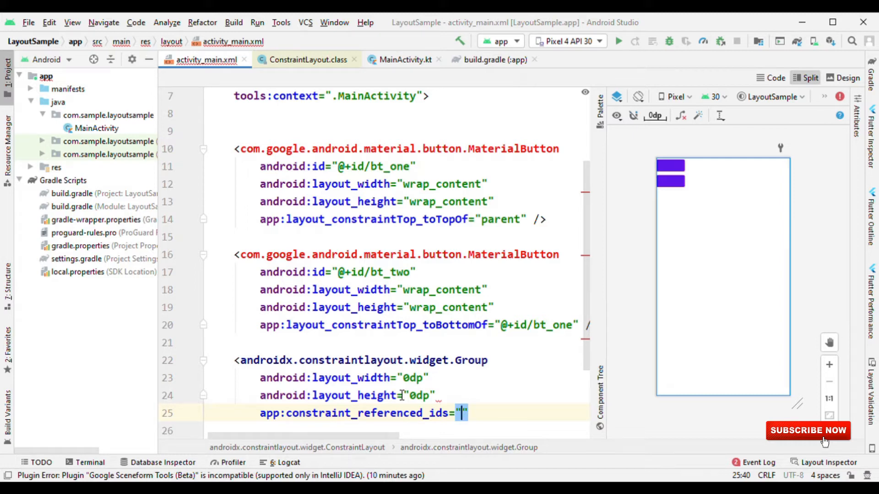
pyautogui.write('bt_one,bt_two')
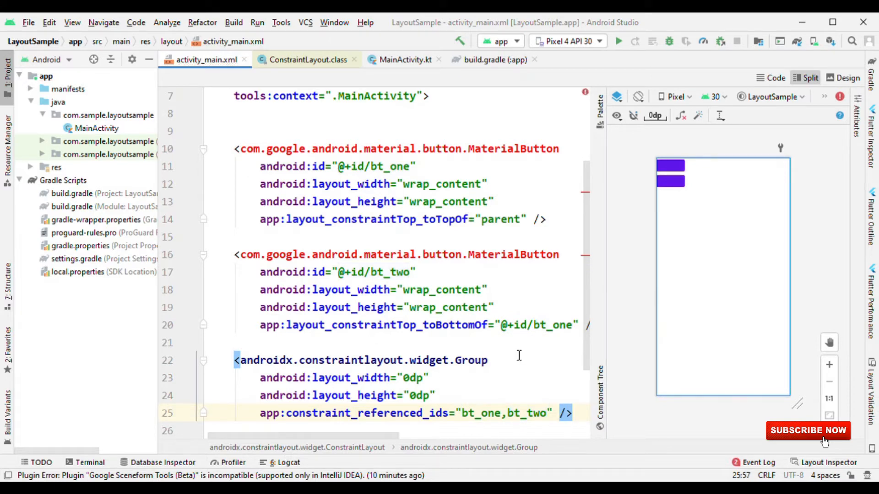
pyautogui.write('android:id="@+id/')
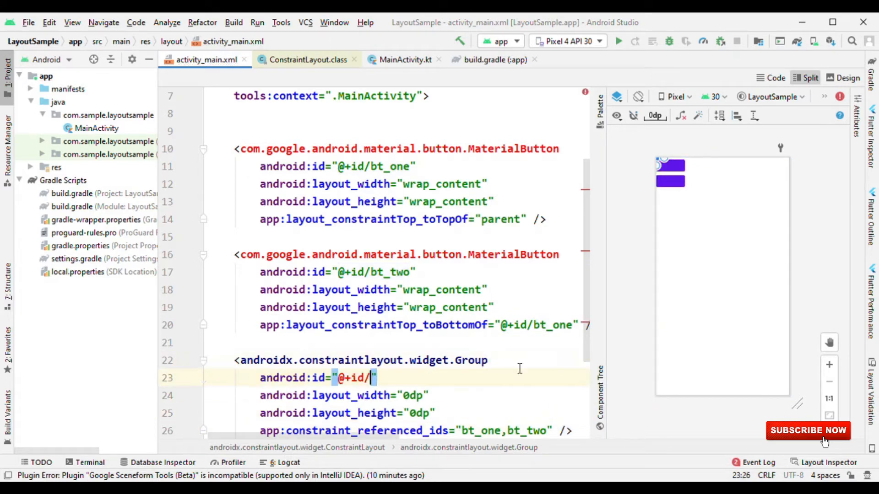
pyautogui.write('group')
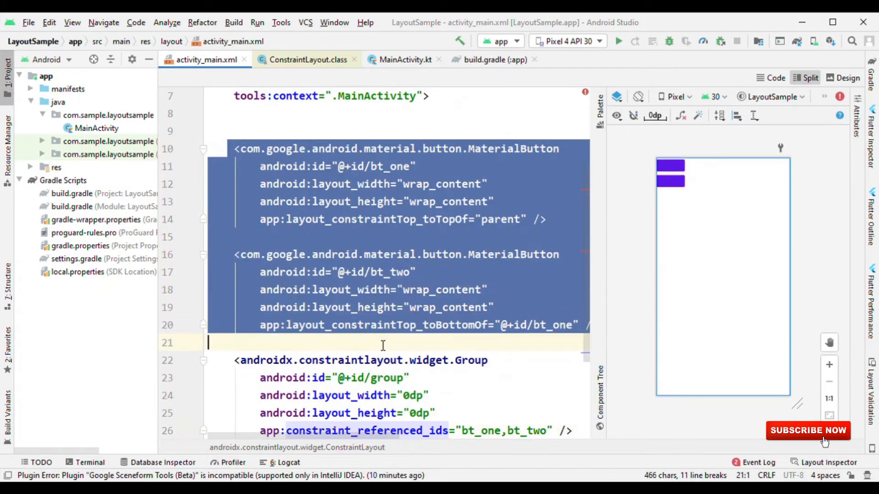
pyautogui.scroll(-3)
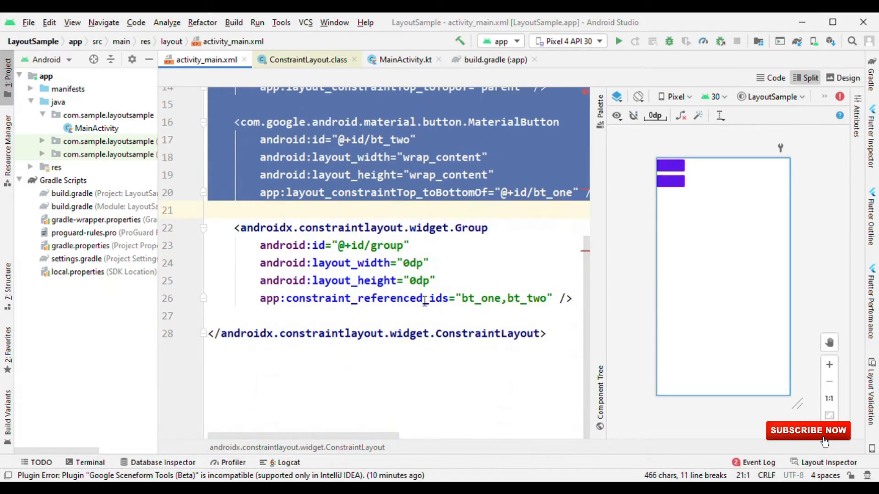
pyautogui.doubleClick(366, 299)
pyautogui.write('android:visibility="gone"')
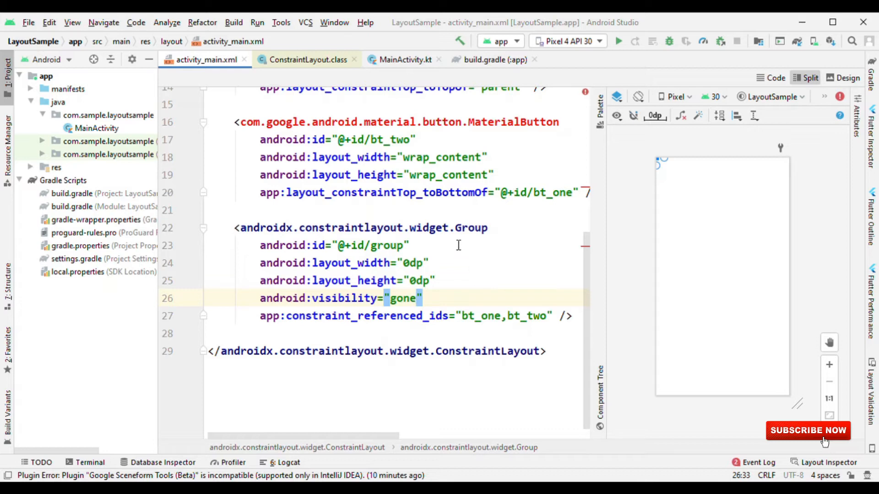
pyautogui.doubleClick(528, 316)
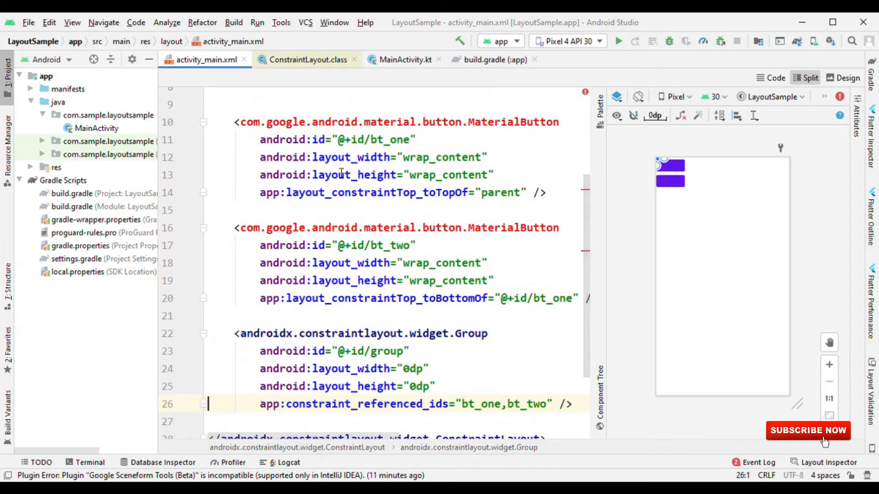
# Remove the Group element and bt_two's android:visibility line so both buttons show again
pyautogui.click(370, 245)
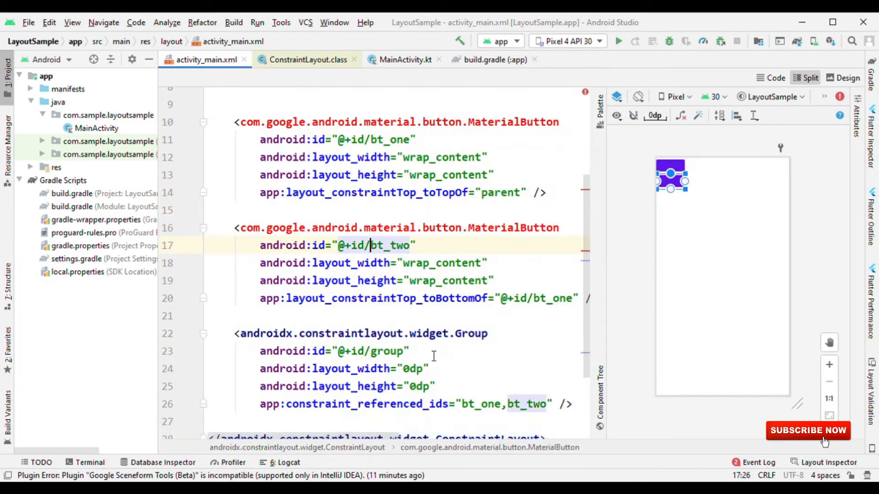
pyautogui.doubleClick(363, 404)
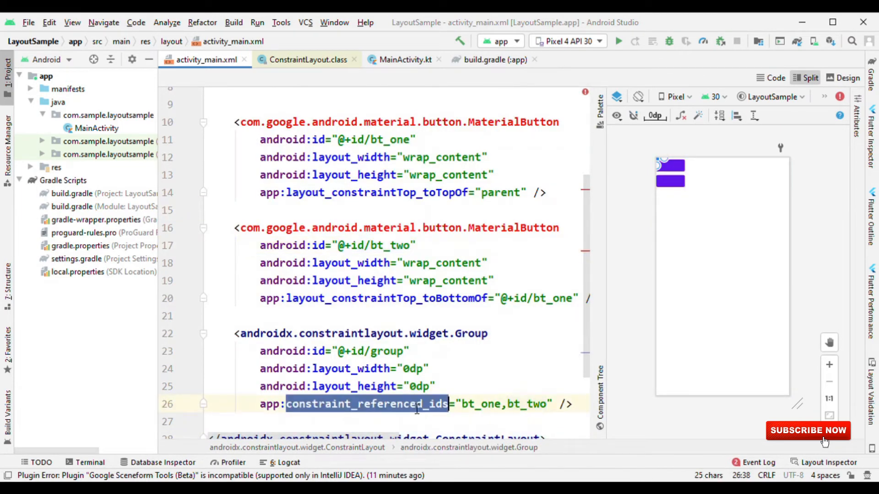
pyautogui.write('visibility="gone')
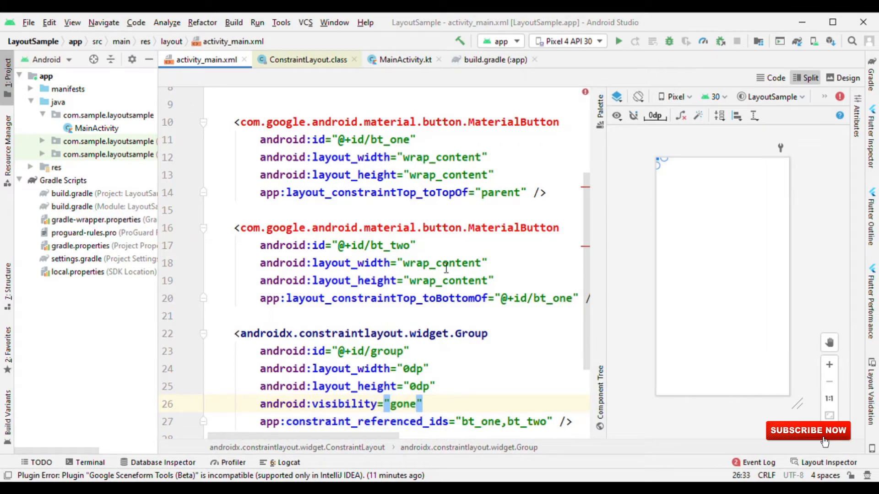
pyautogui.write('visibility="')
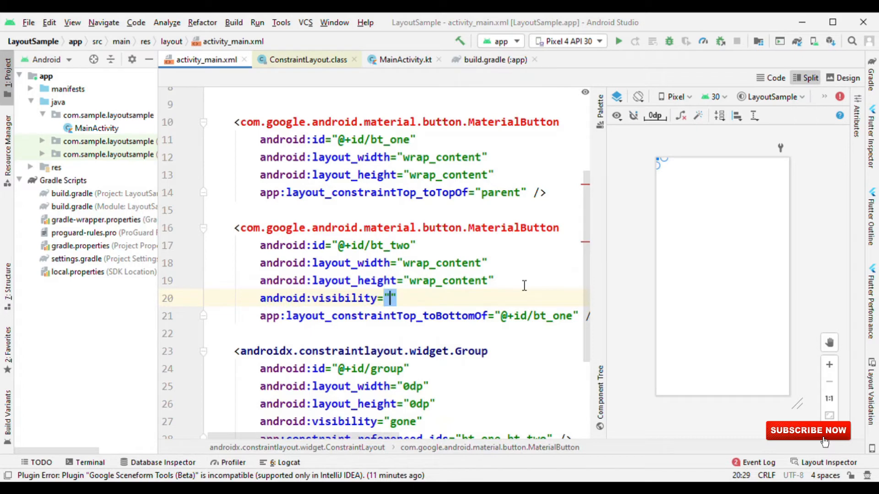
pyautogui.write('visible')
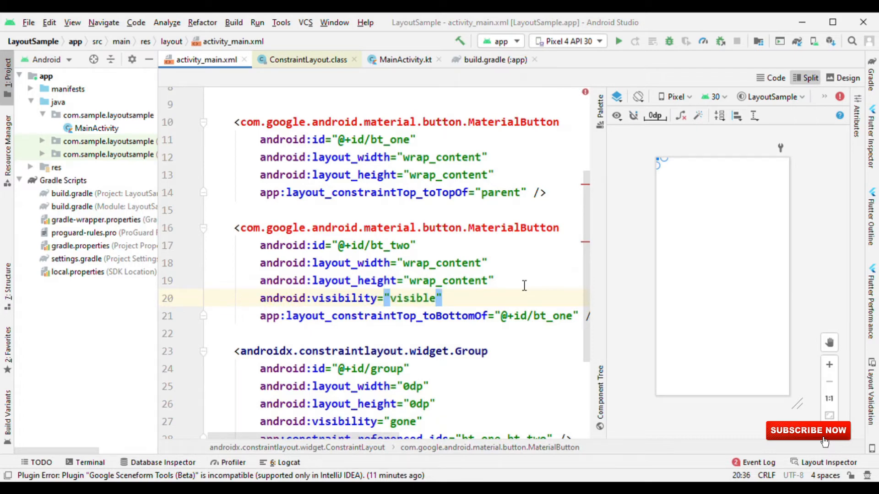
pyautogui.scroll(-3)
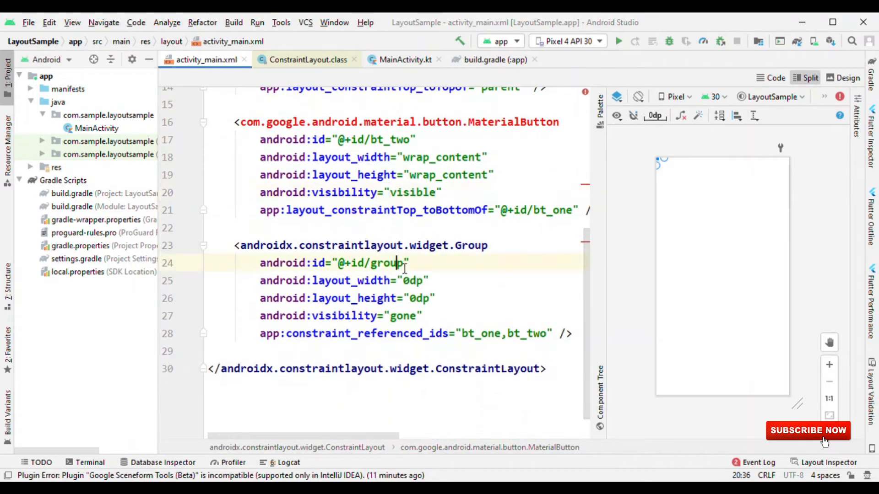
pyautogui.doubleClick(384, 263)
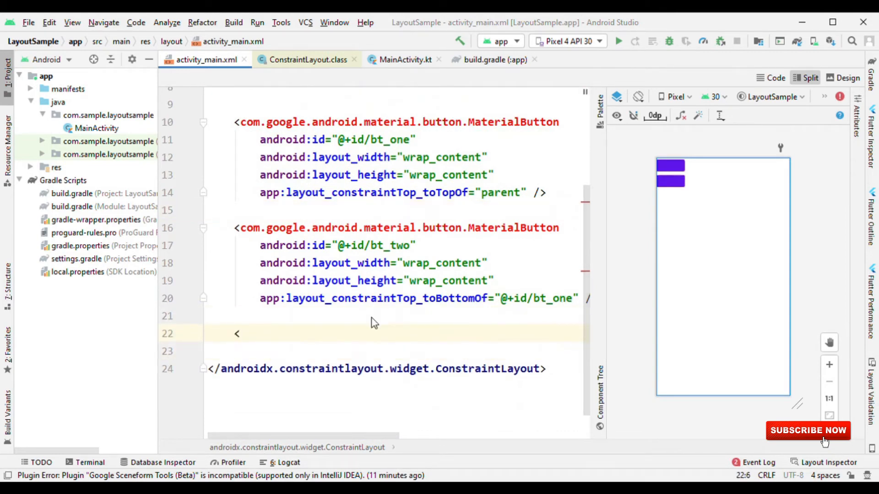
# Add a wrap_content TextView with tools:text "This is an example"
pyautogui.write('TextView')
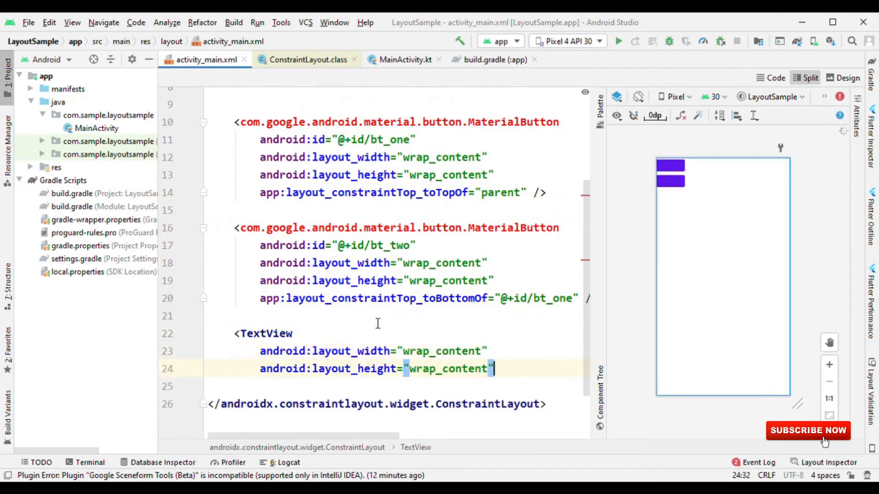
pyautogui.write('toolsT')
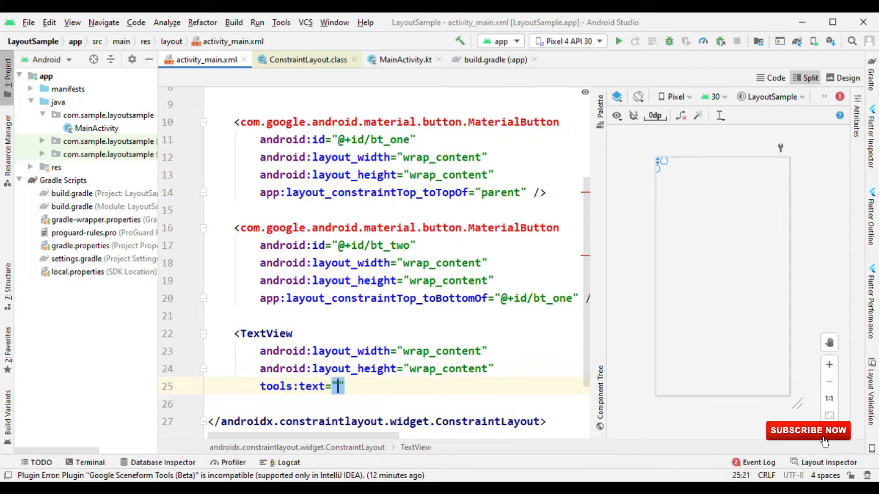
pyautogui.write('This is a')
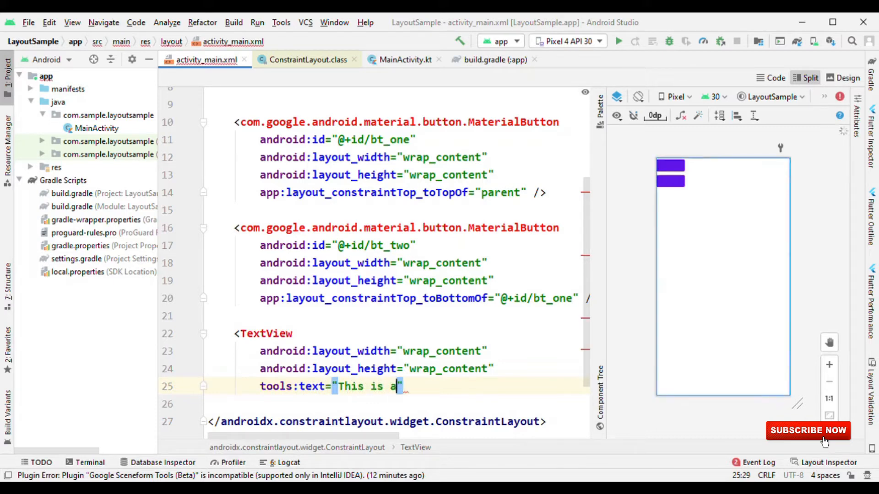
pyautogui.write('n example')
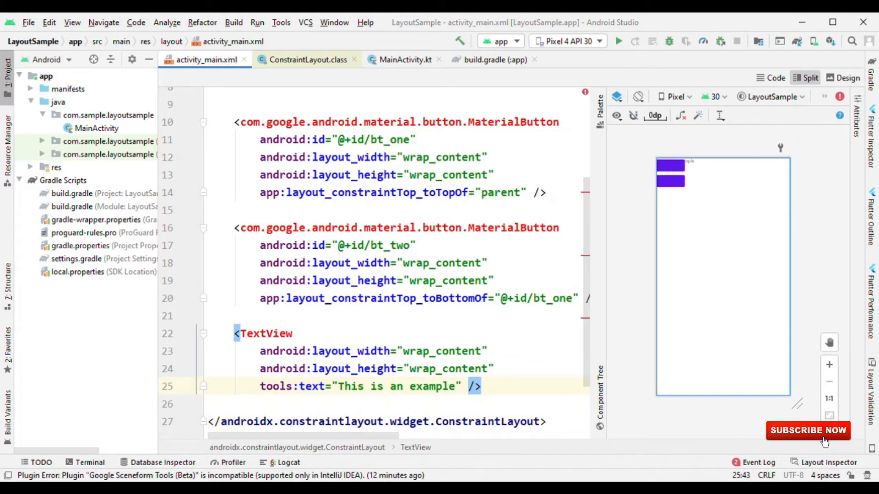
pyautogui.click(236, 333)
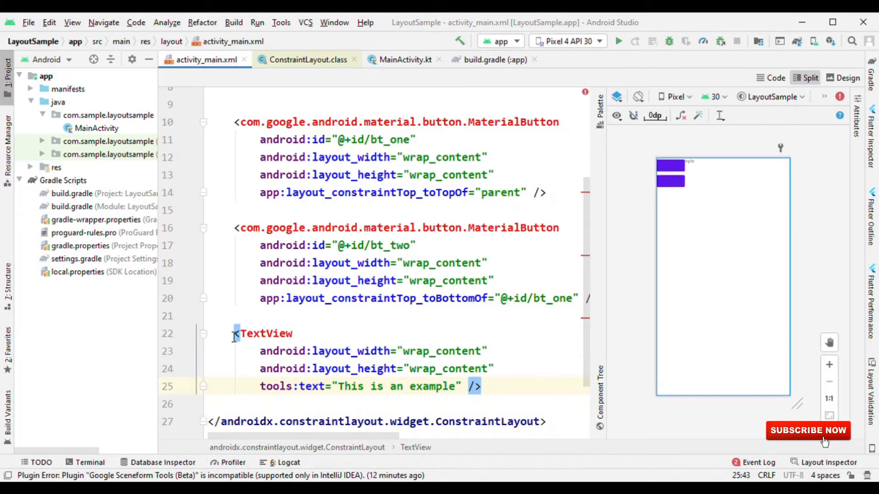
pyautogui.moveTo(236, 333); pyautogui.dragTo(481, 386)
pyautogui.write('android:id="@+id/')
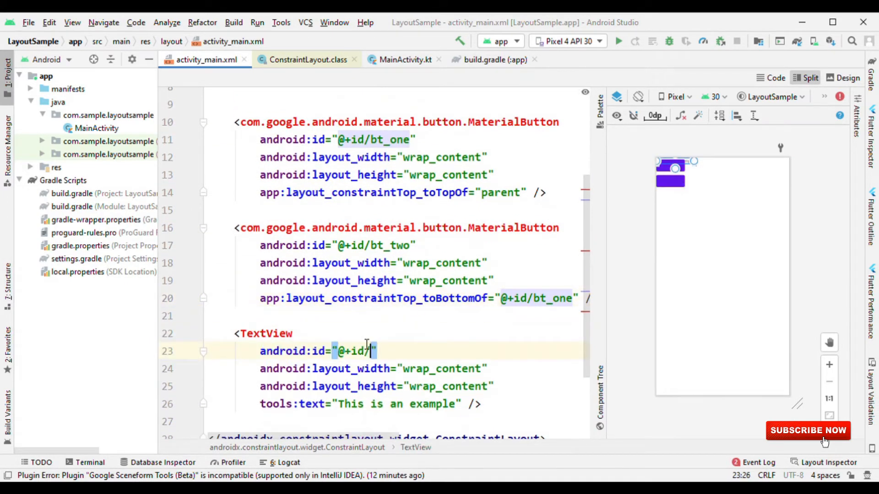
pyautogui.write('tv_text')
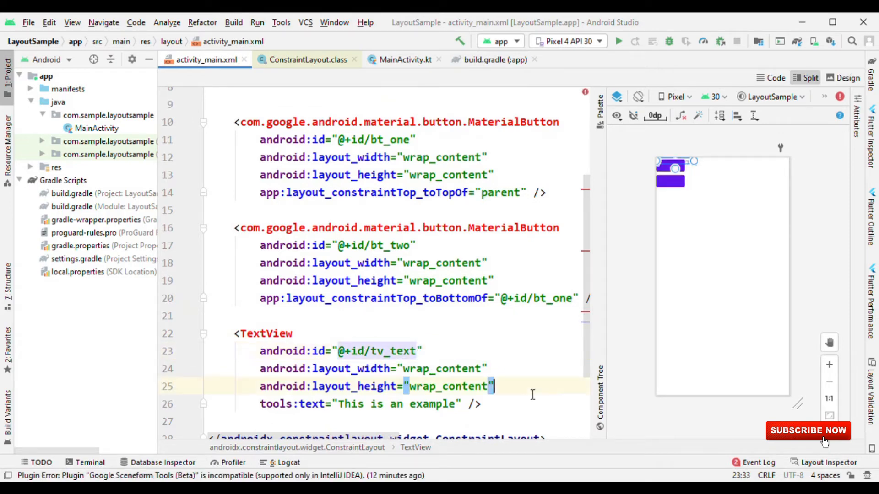
pyautogui.write('s')
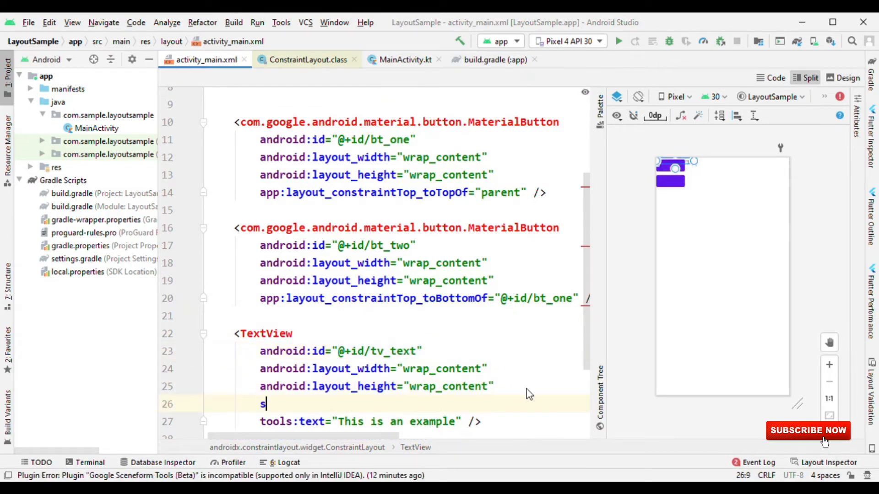
pyautogui.write('en')
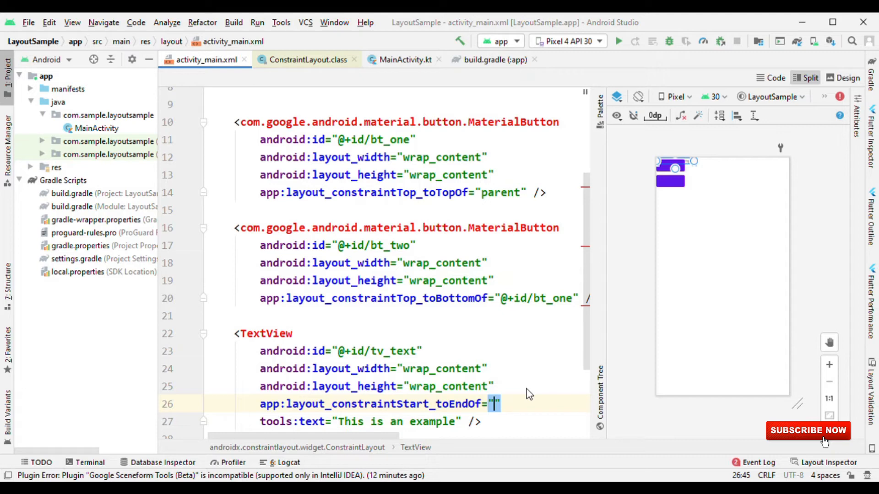
pyautogui.write('ne')
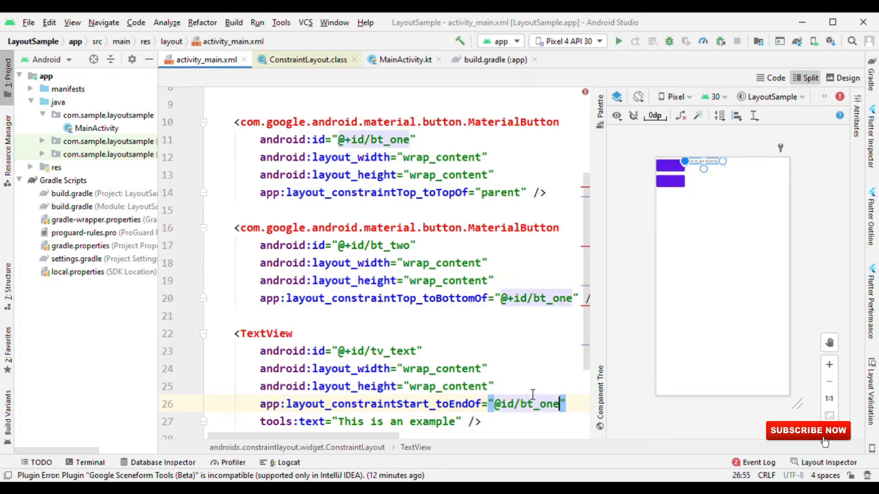
pyautogui.click(830, 365)
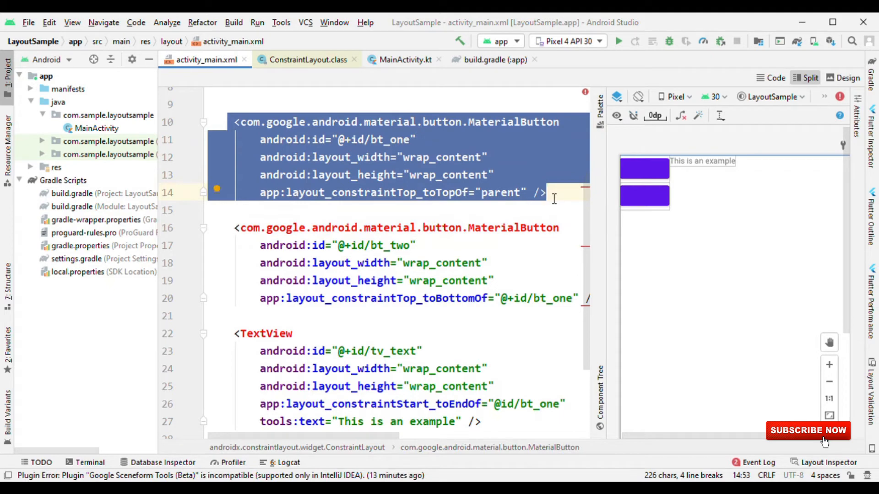
pyautogui.moveTo(712, 166)
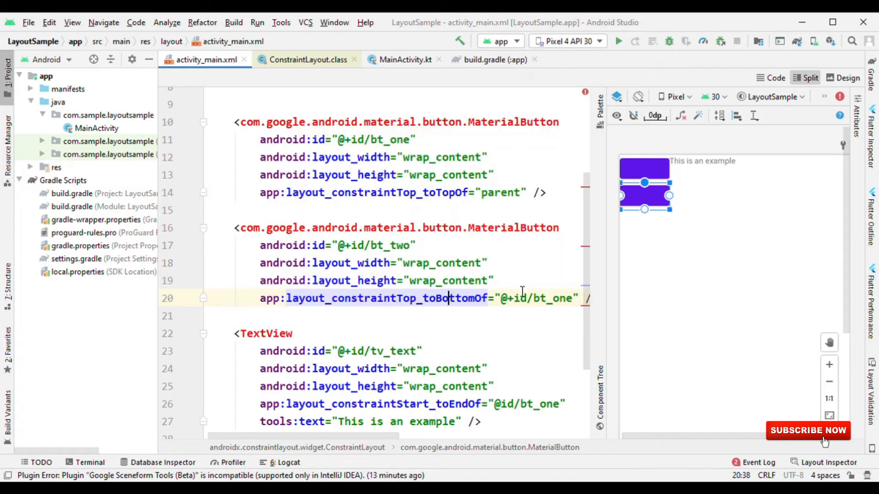
# Label bt_two with android:text "Click here at this", making it wider than bt_one
pyautogui.write('text="')
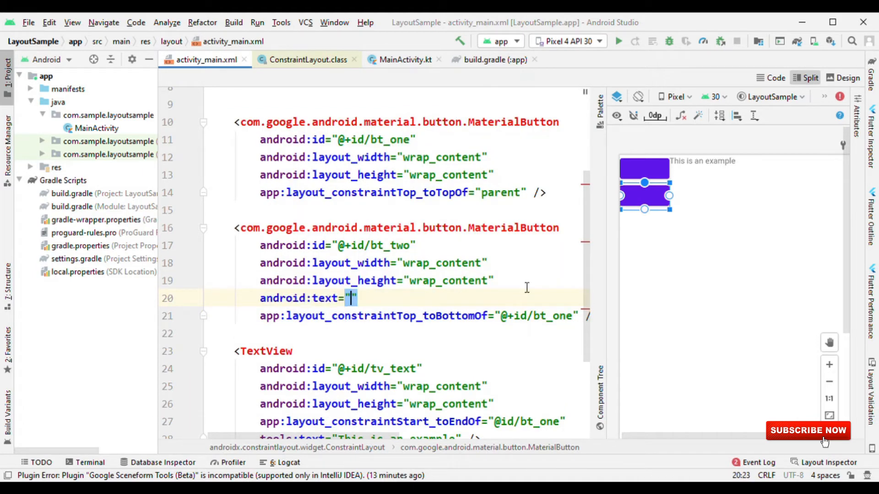
pyautogui.write('c')
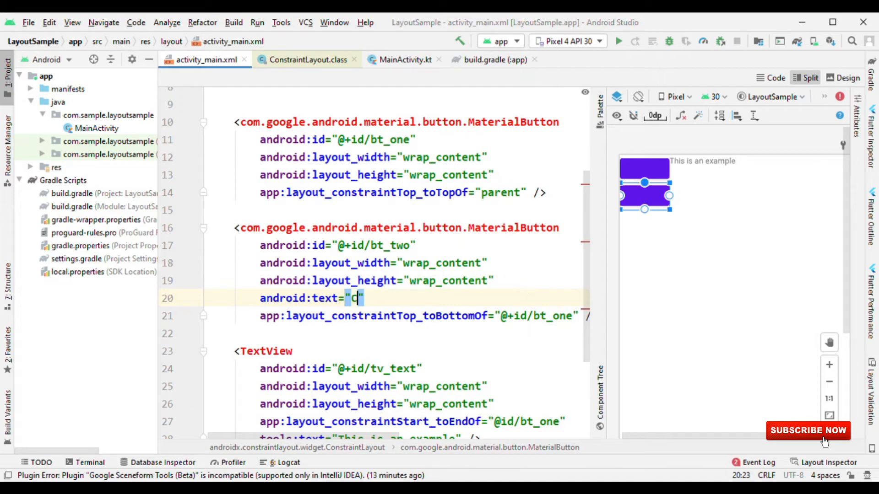
pyautogui.write('lick here at this')
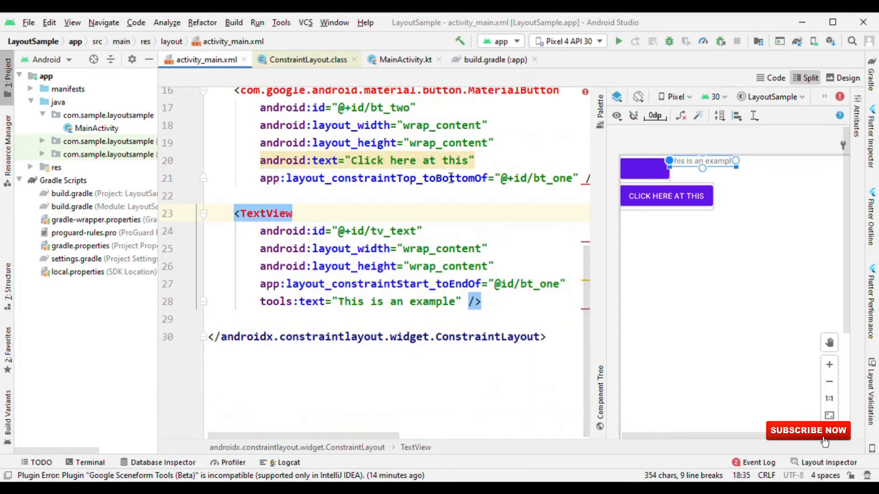
pyautogui.doubleClick(431, 301)
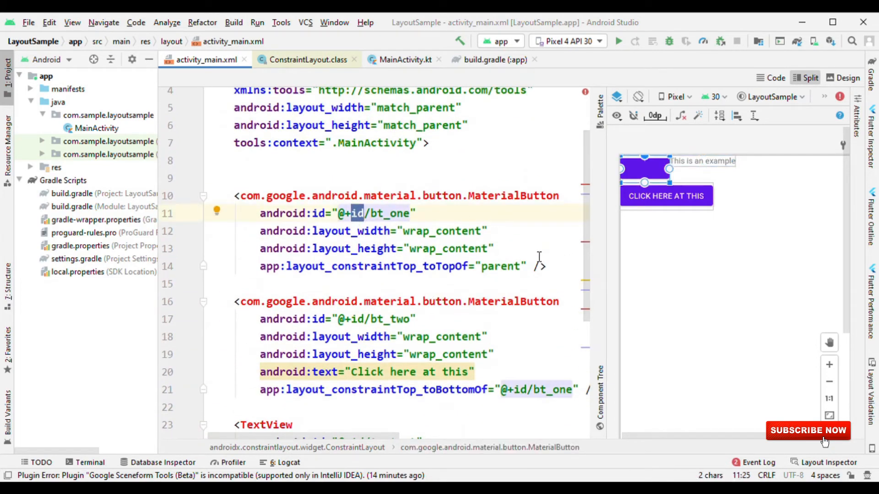
pyautogui.write('text="Hell')
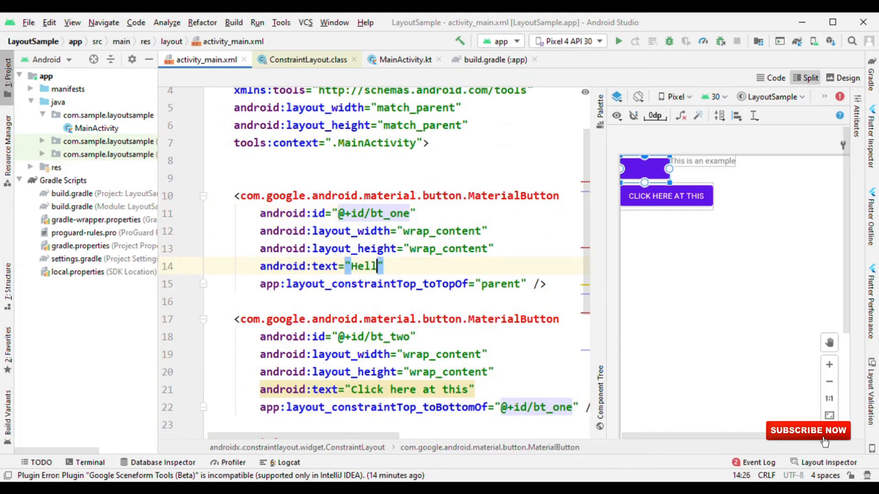
pyautogui.write('o')
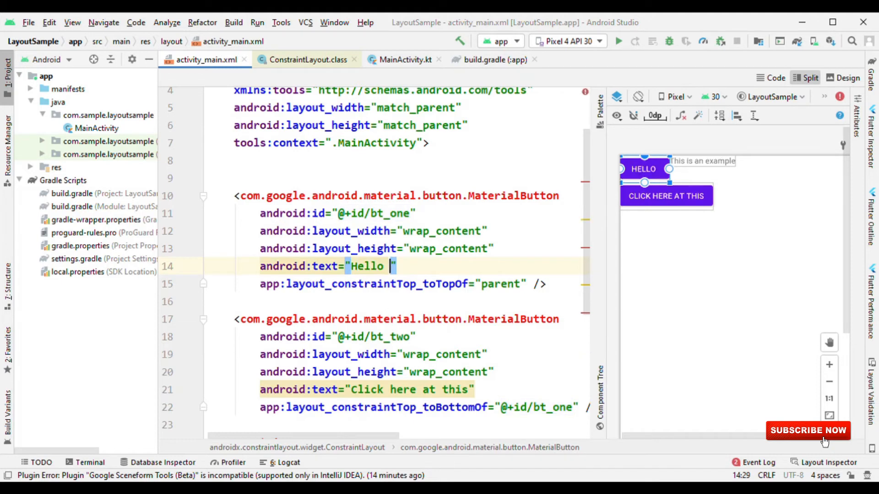
pyautogui.write('checking thi')
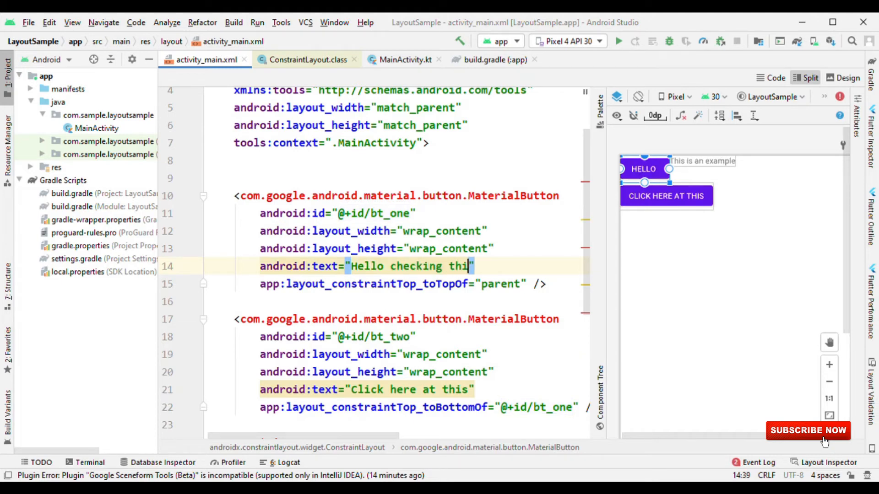
pyautogui.write('s')
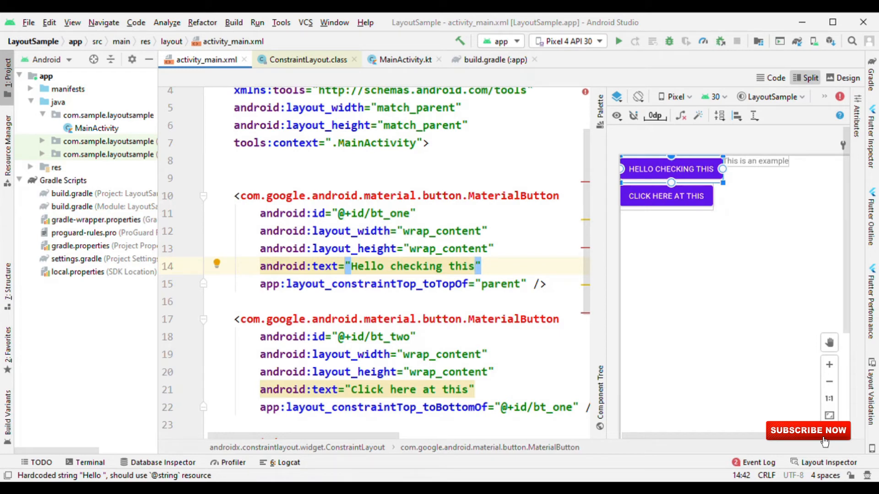
pyautogui.click(473, 266)
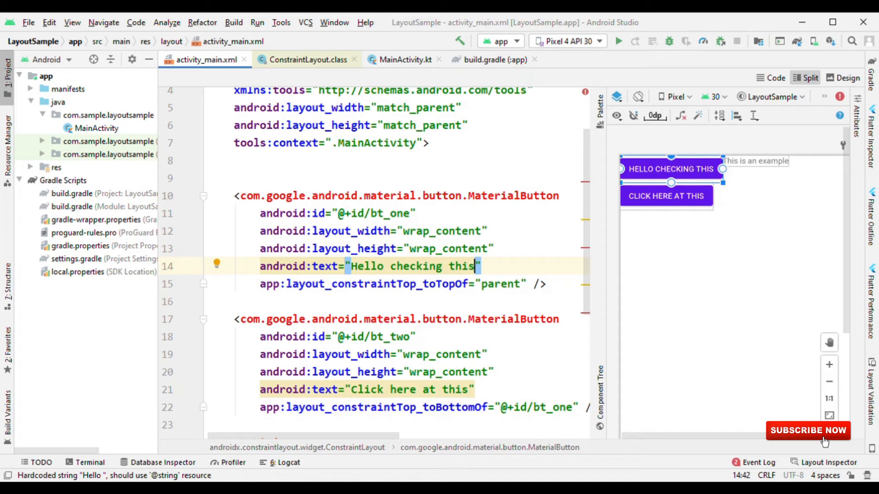
pyautogui.scroll(-3)
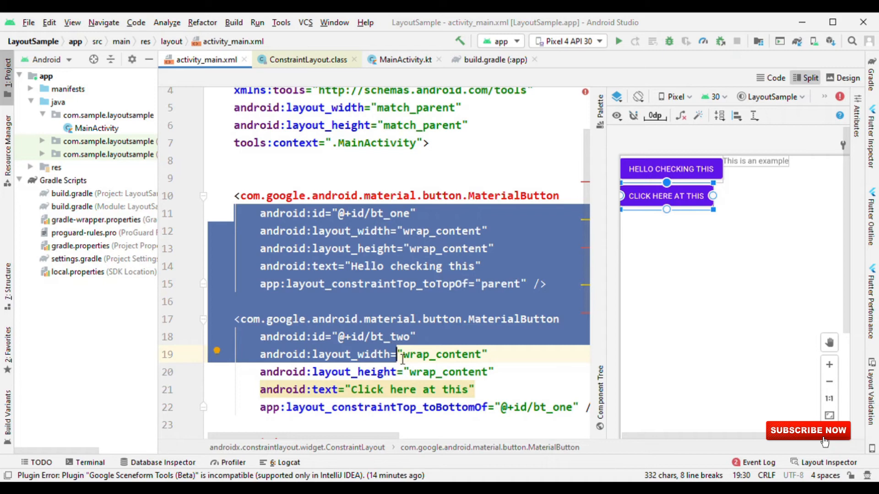
# Add a 0dp Barrier below bt_two with constraint_referenced_ids "bt_one,bt_two"
pyautogui.scroll(-3)
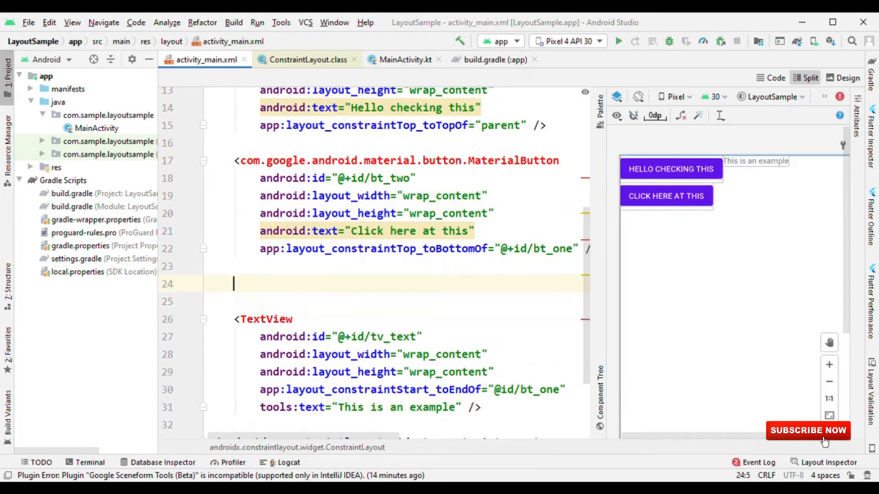
pyautogui.write('<Ba')
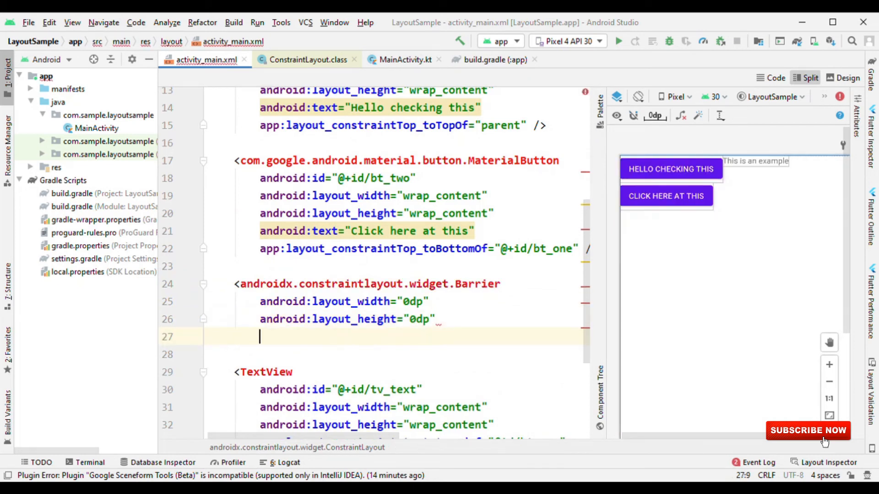
pyautogui.write('referenced_ids="')
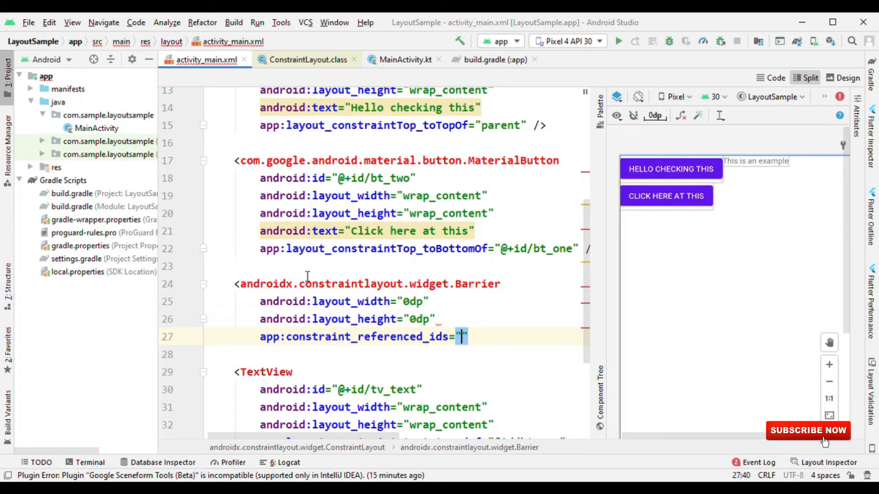
pyautogui.write('bt_one,bt_two')
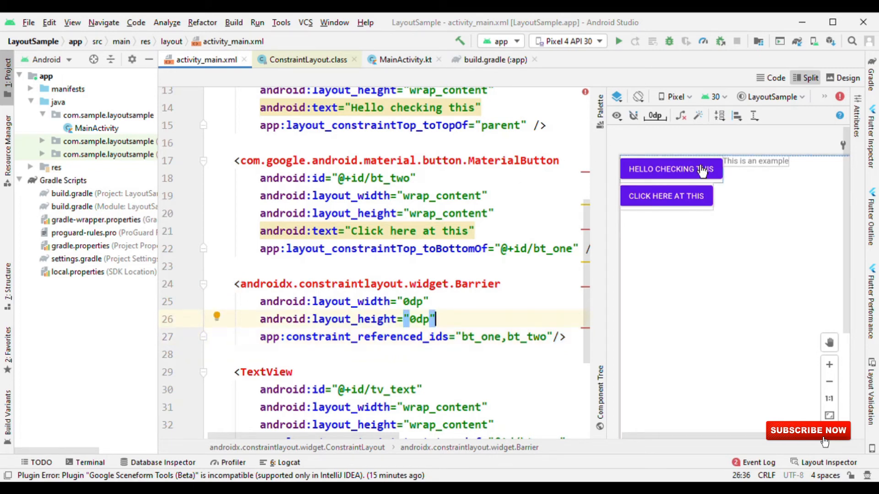
pyautogui.moveTo(720, 201)
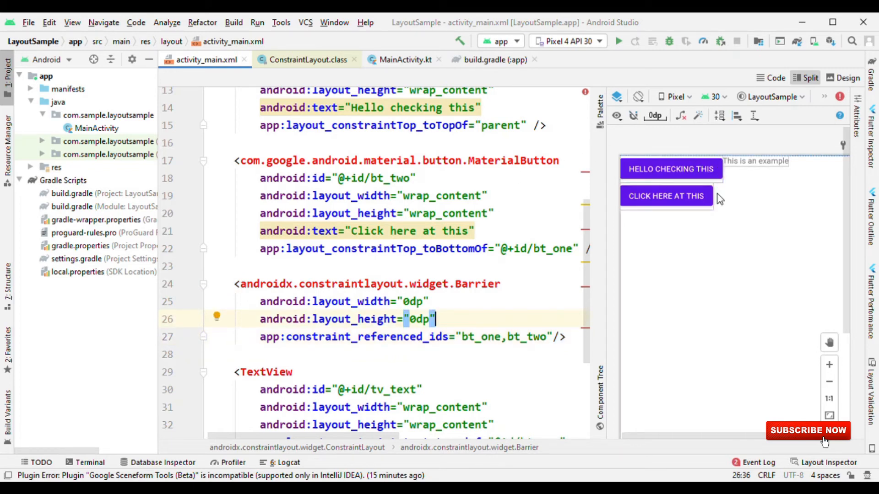
# Give the Barrier app:barrierDirection "end" and android:id @+id/barrier
pyautogui.write('bar')
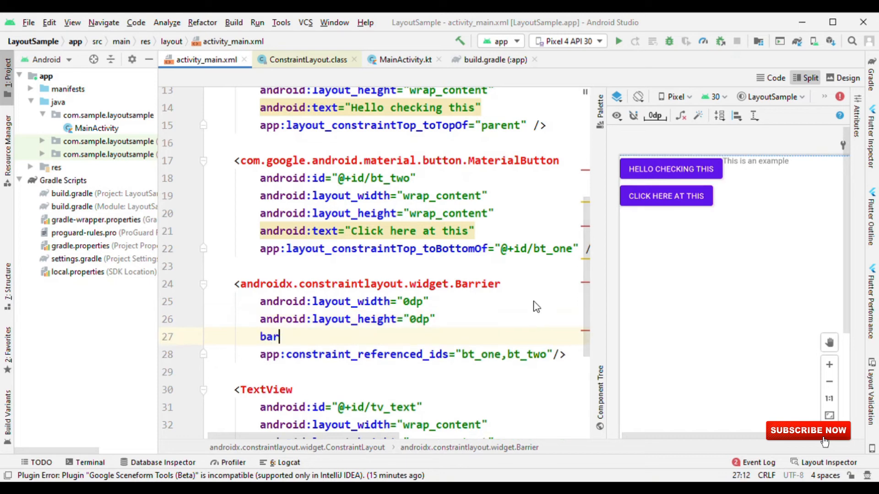
pyautogui.write('app:barrierDirection=""')
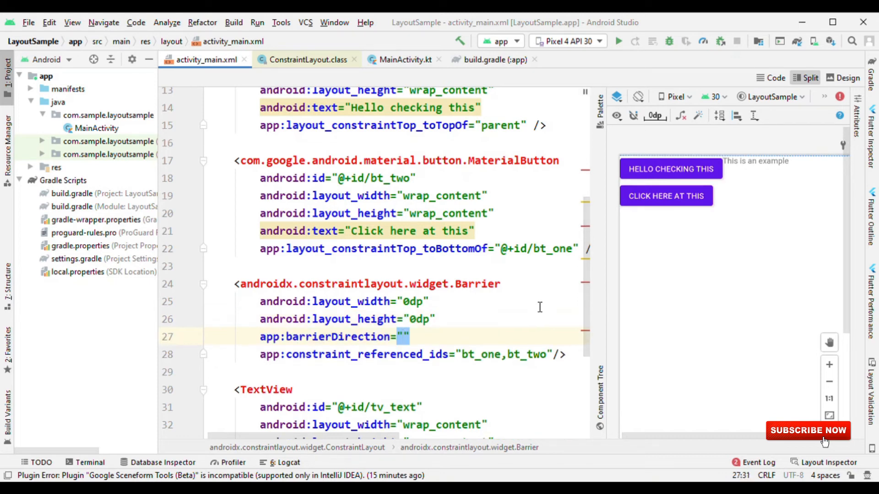
pyautogui.write('end')
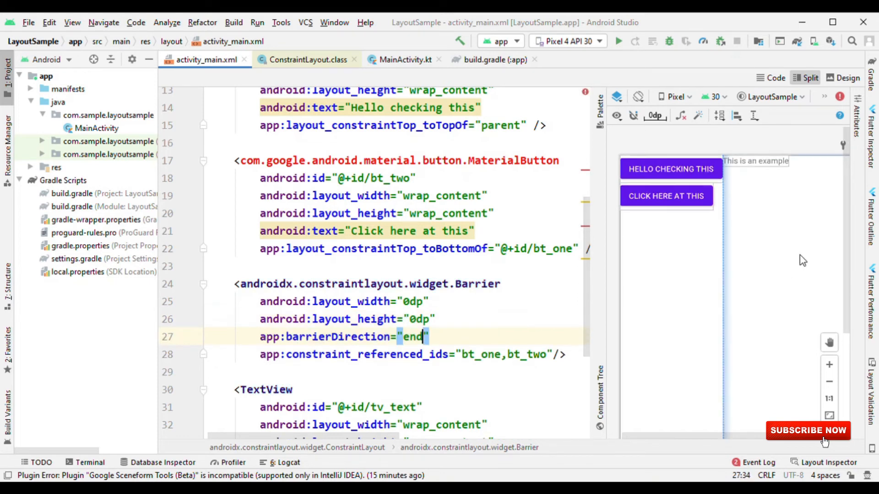
pyautogui.moveTo(729, 193)
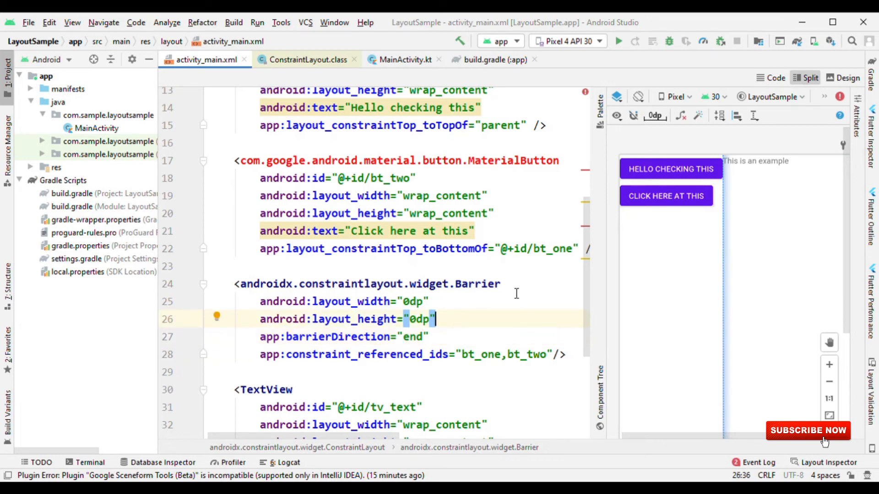
pyautogui.write('android:id="@+id/bar"')
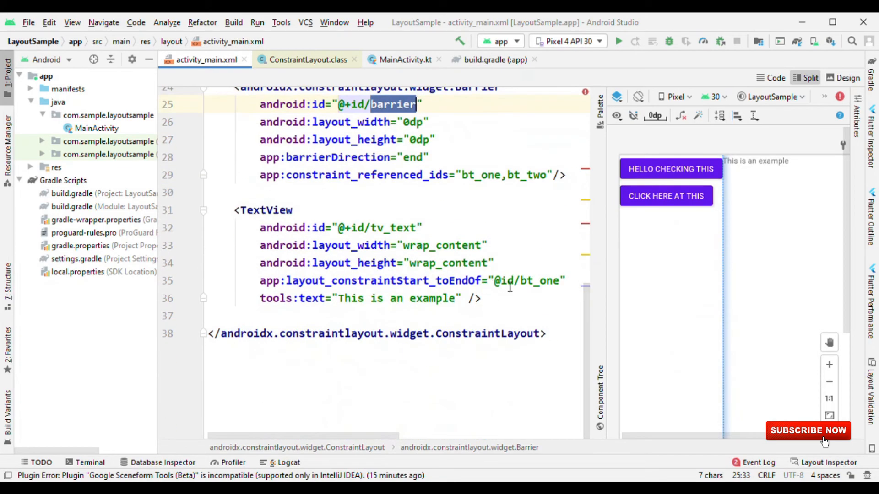
pyautogui.click(505, 281)
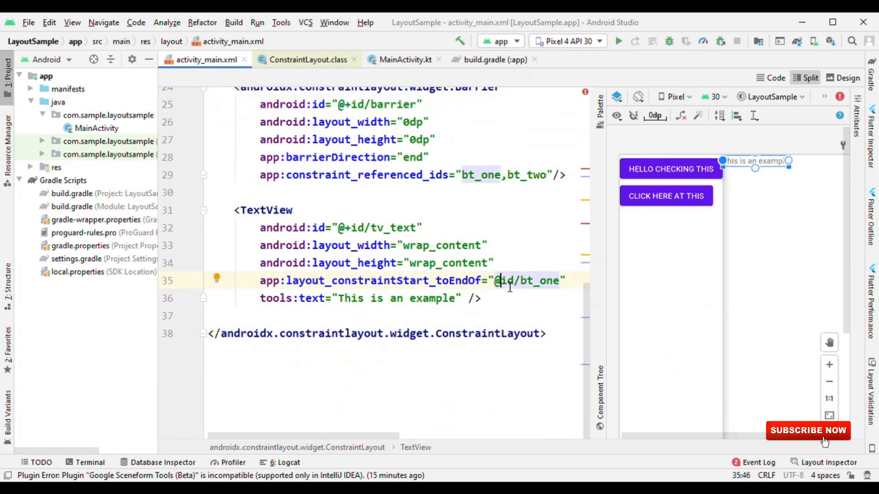
pyautogui.write('barrier')
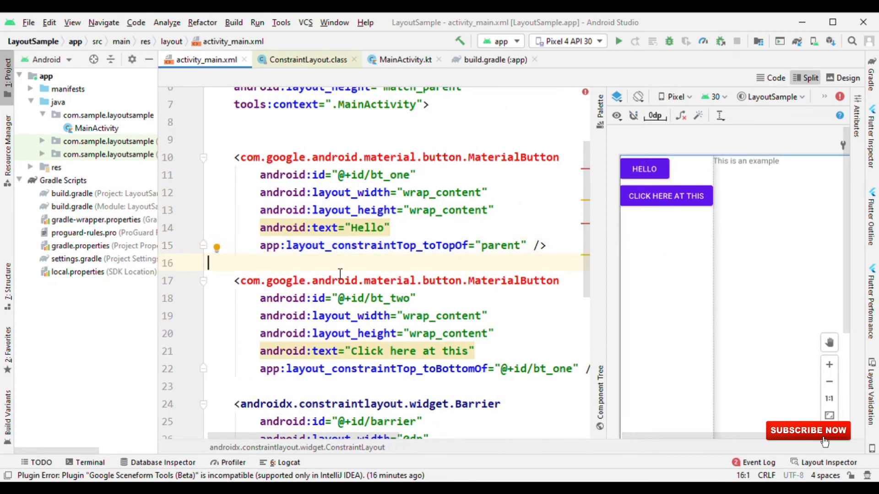
pyautogui.moveTo(381, 201)
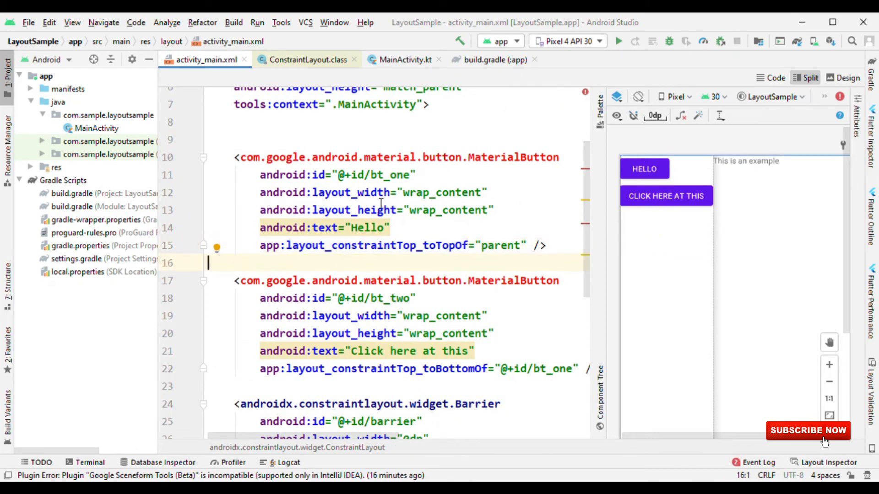
pyautogui.doubleClick(368, 228)
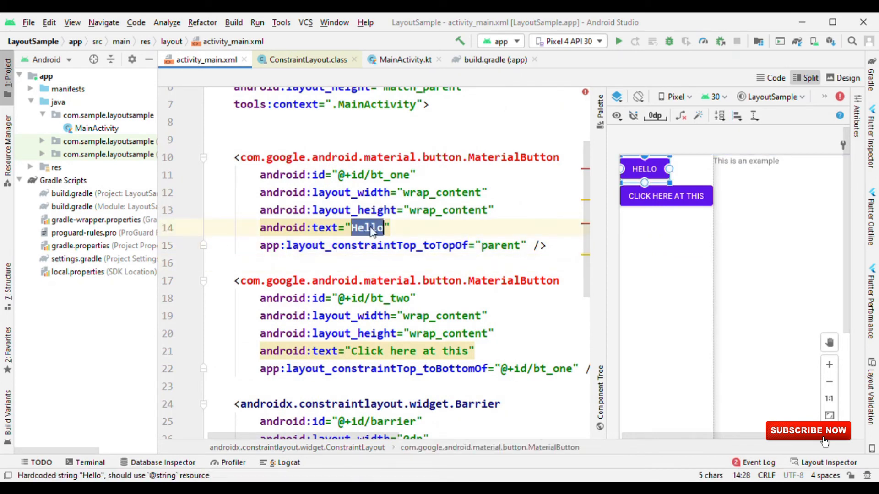
pyautogui.scroll(-3)
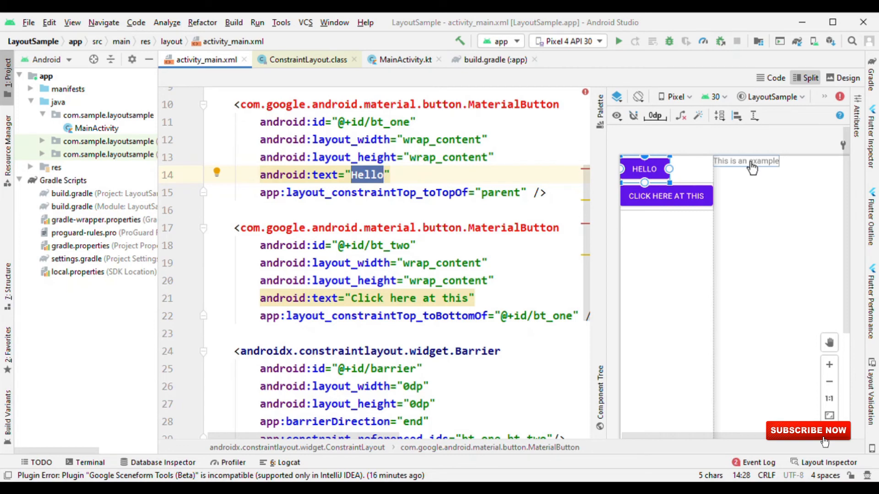
pyautogui.moveTo(705, 255)
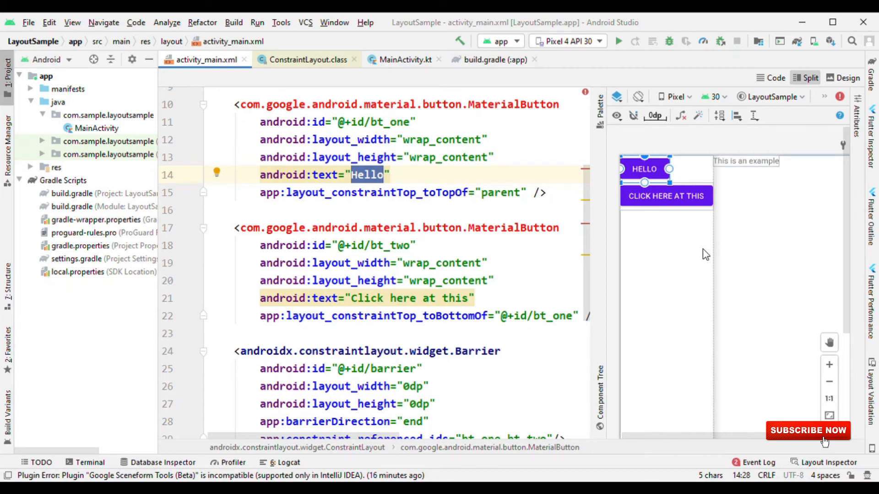
pyautogui.scroll(-3)
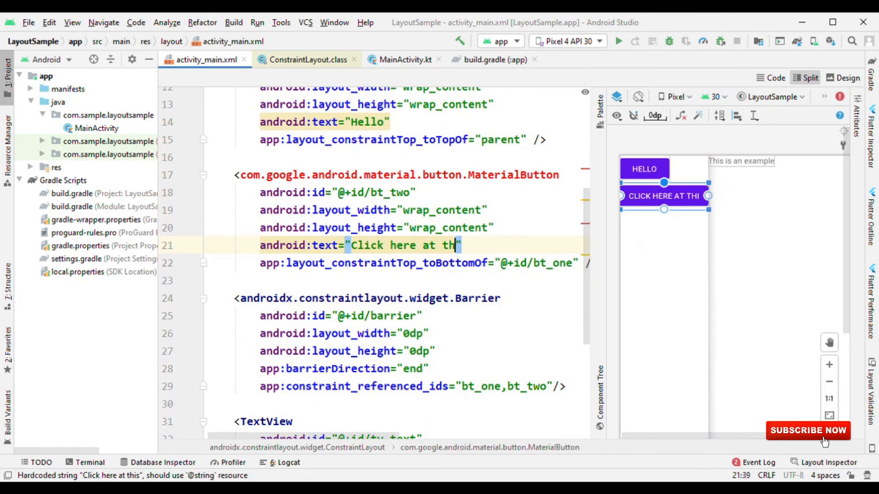
# Trim bt_two's label to "Click here at" so the example text follows it leftward
pyautogui.press('Backspace')
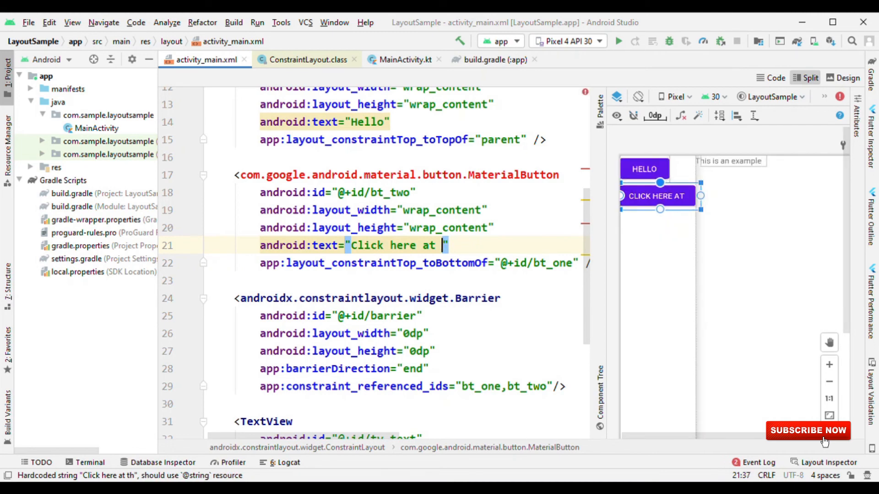
pyautogui.press('Backspace')
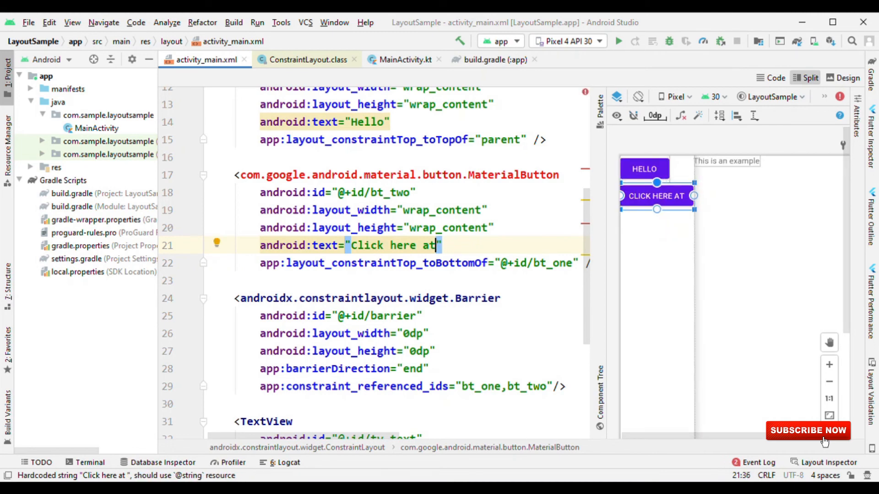